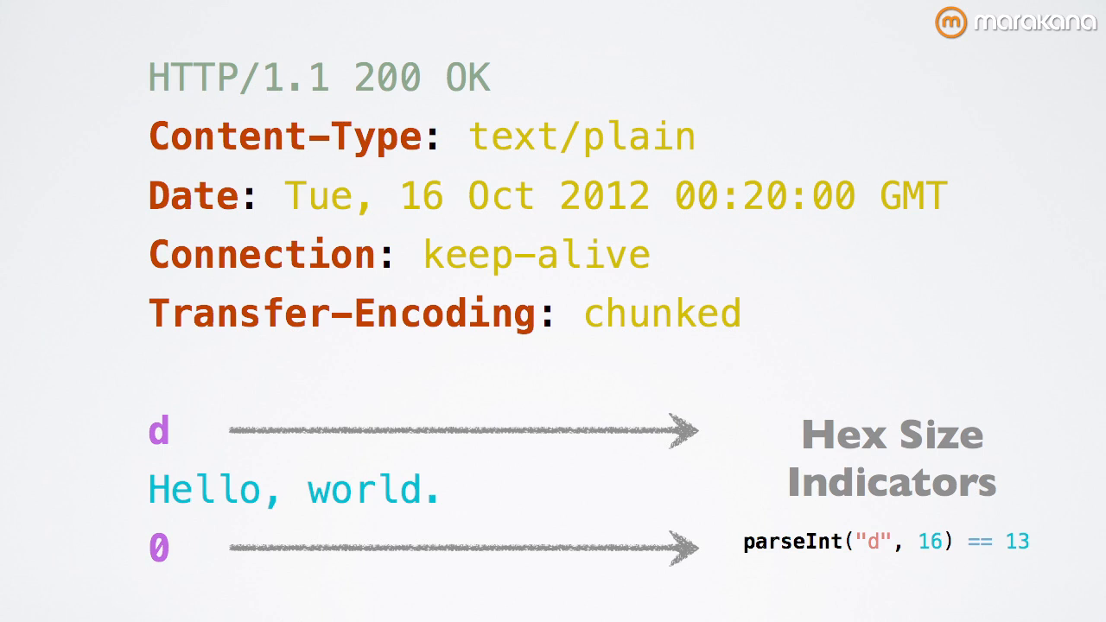
Step: Advance past the bytes= range examples and range-parser install slide to the Content-Range table
key("Right")
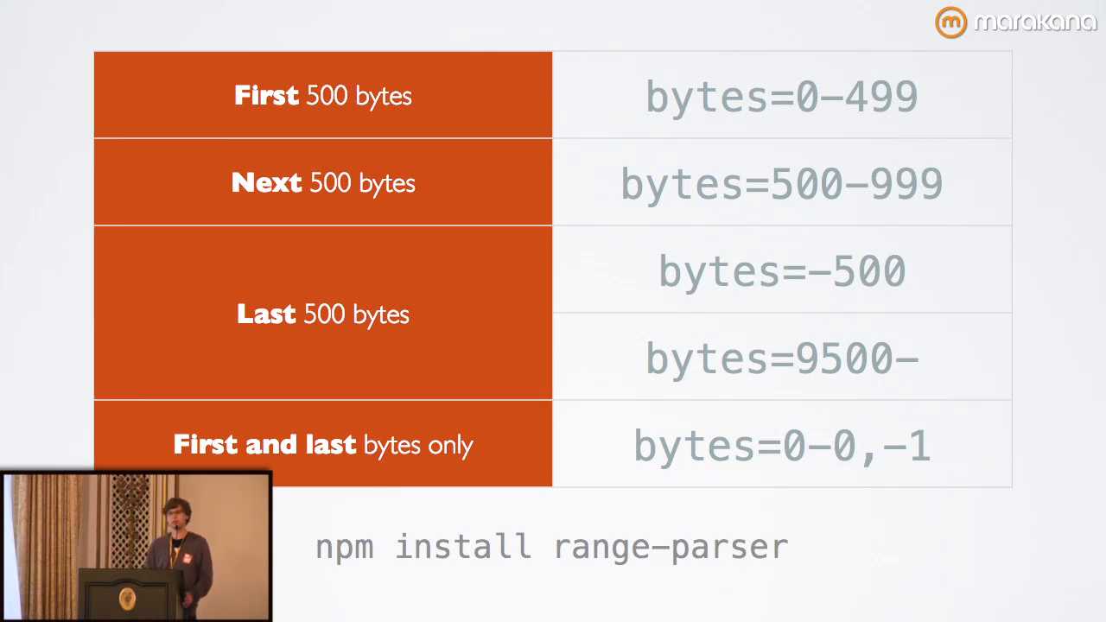
key("Right")
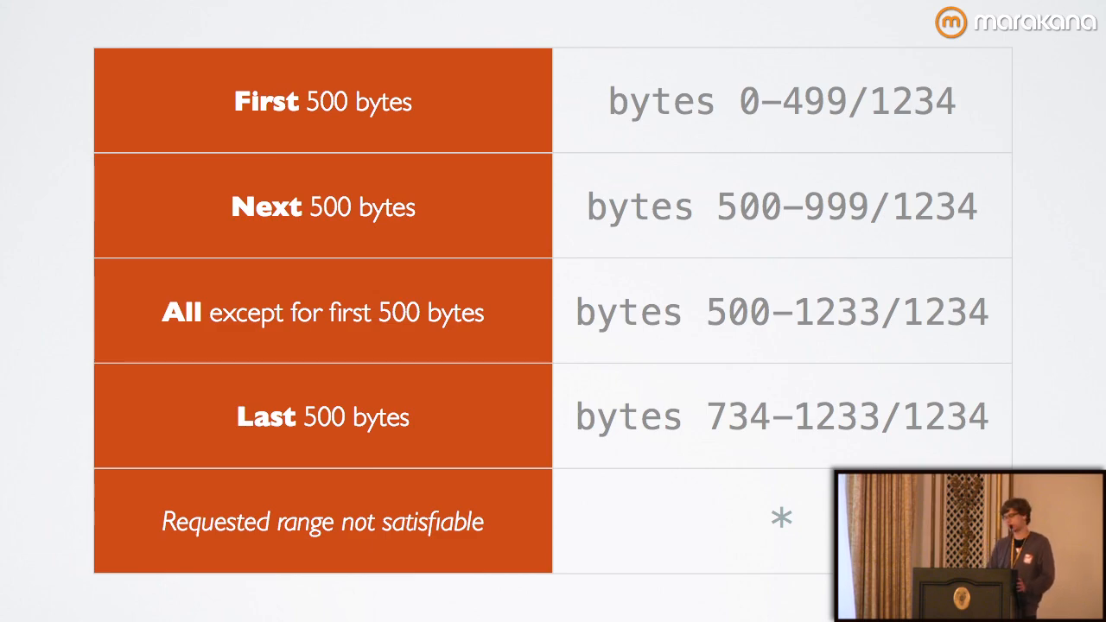
Step: Advance to the 206 Partial Content slide with BOUNDARY-separated multipart/byteranges parts
key("Right")
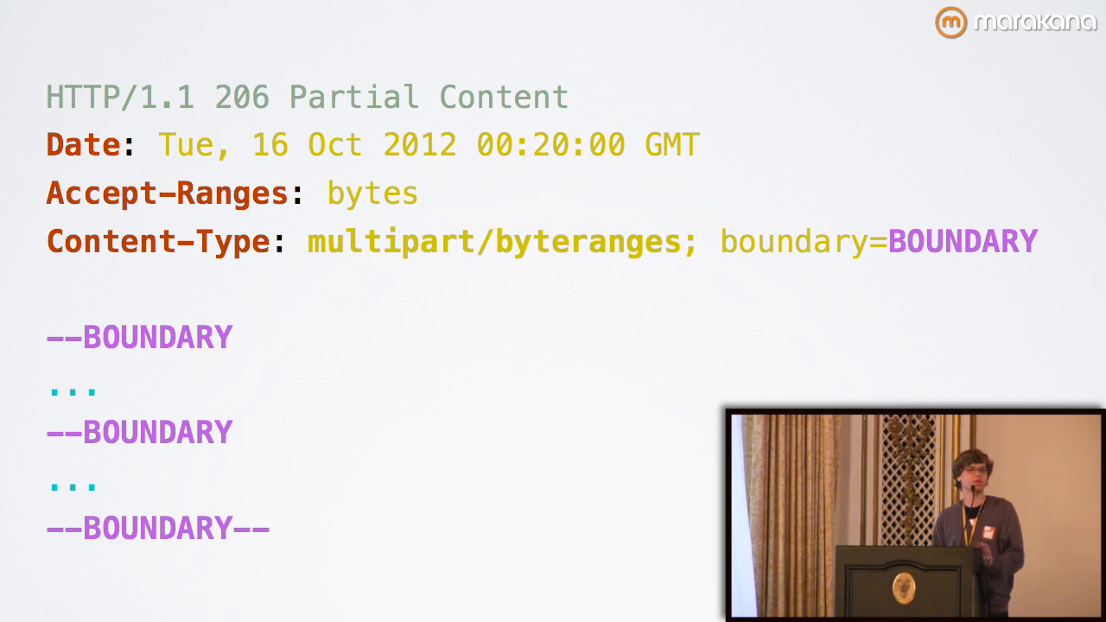